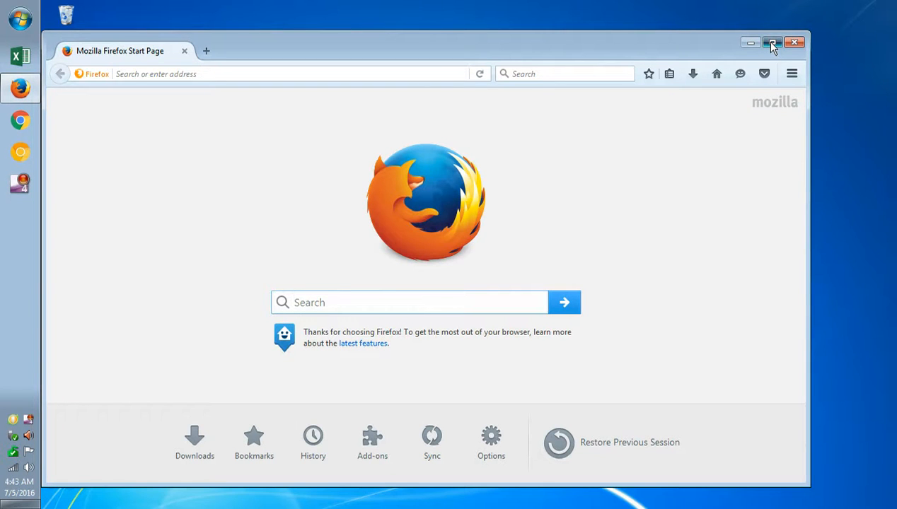
Maximize the window and enter about:support in the address bar
{"action": "left_click", "coordinate": [772, 42]}
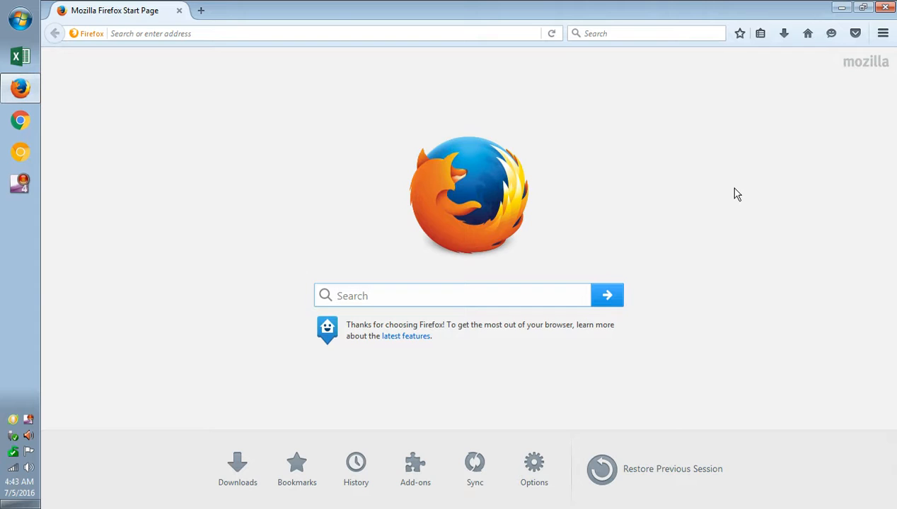
{"action": "left_click", "coordinate": [452, 295]}
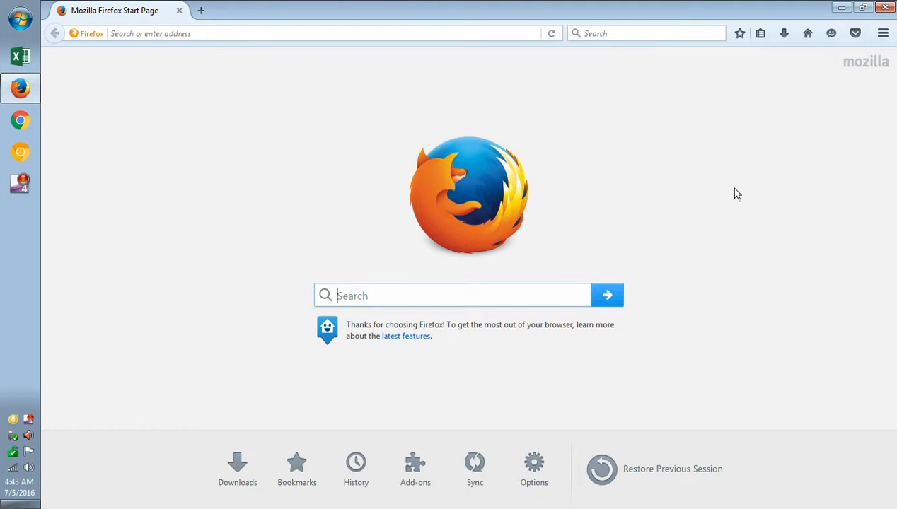
{"action": "mouse_move", "coordinate": [661, 115]}
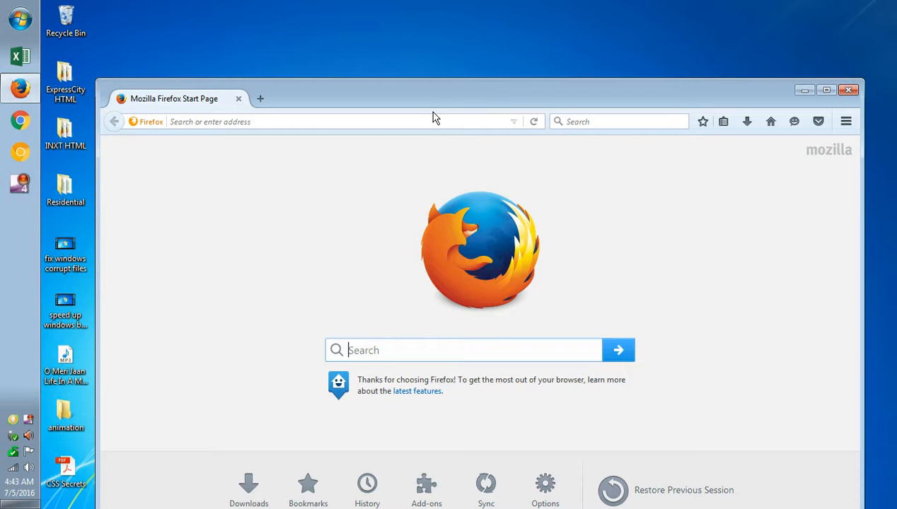
{"action": "mouse_move", "coordinate": [438, 118]}
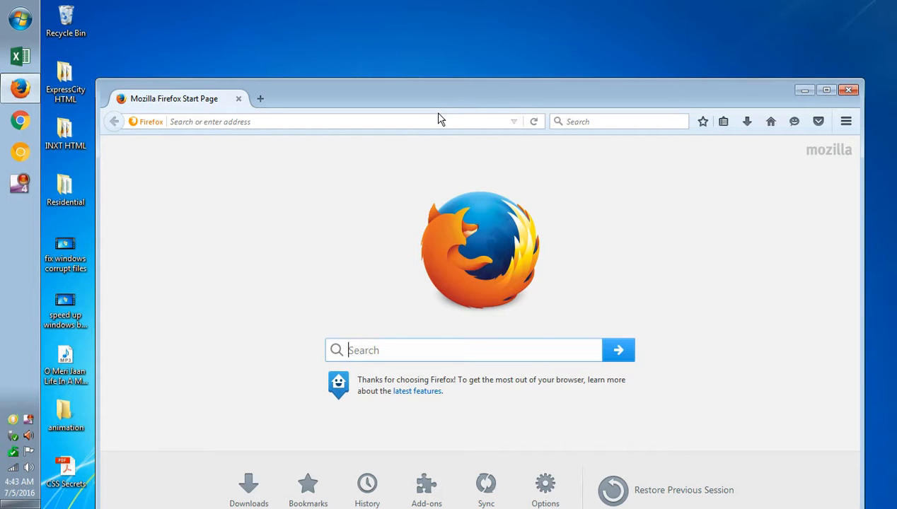
{"action": "mouse_move", "coordinate": [463, 70]}
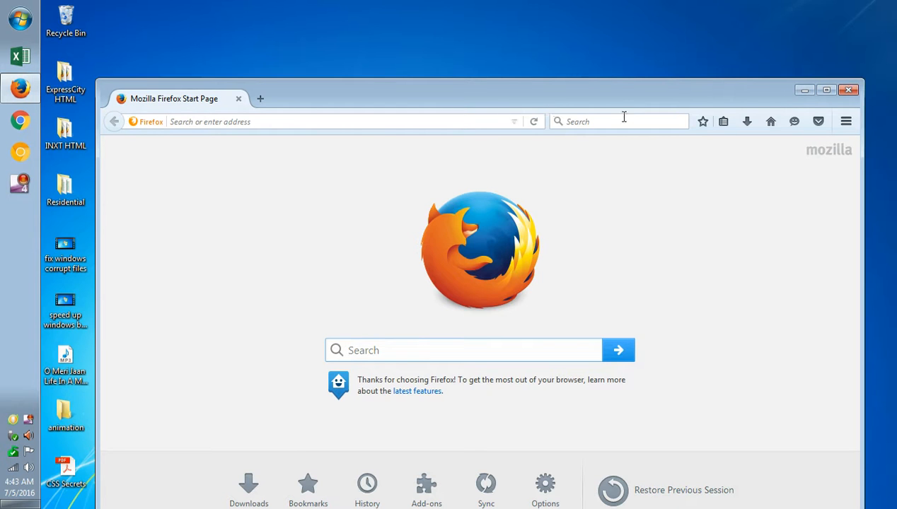
{"action": "mouse_move", "coordinate": [823, 104]}
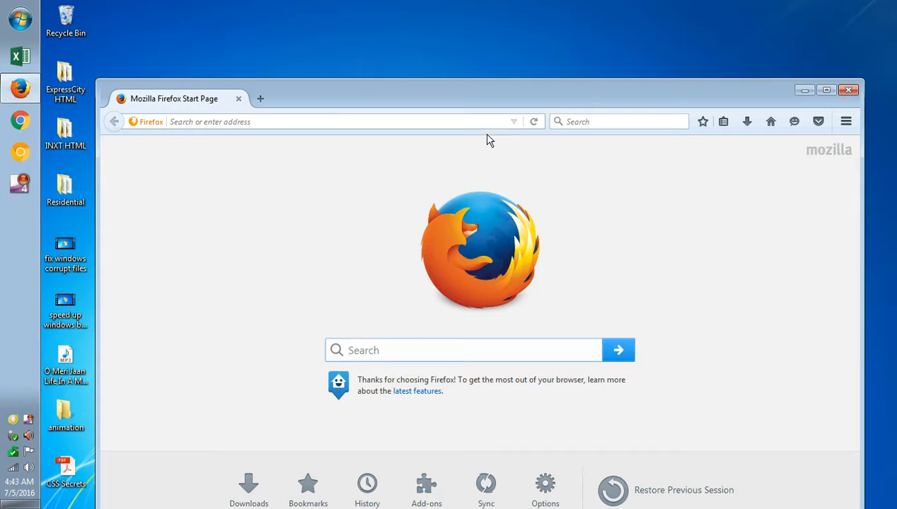
{"action": "mouse_move", "coordinate": [743, 99]}
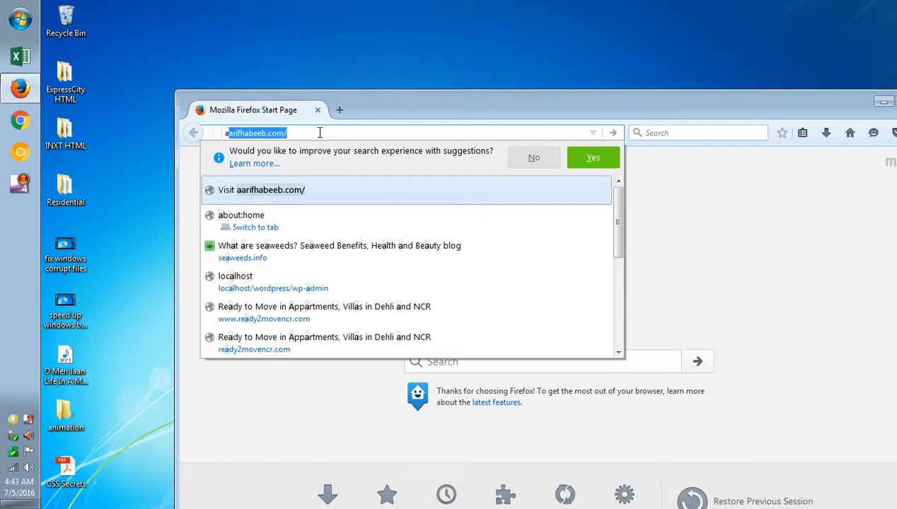
{"action": "type", "text": "about:s"}
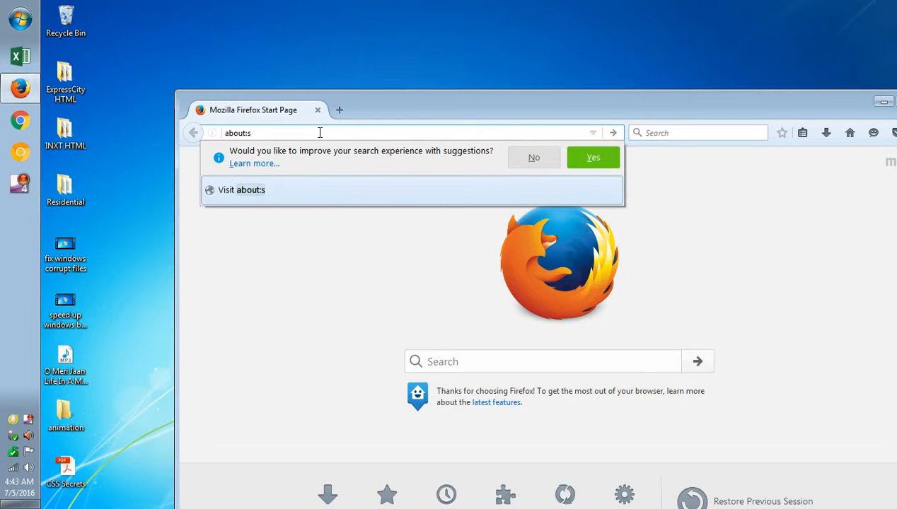
{"action": "type", "text": "upport"}
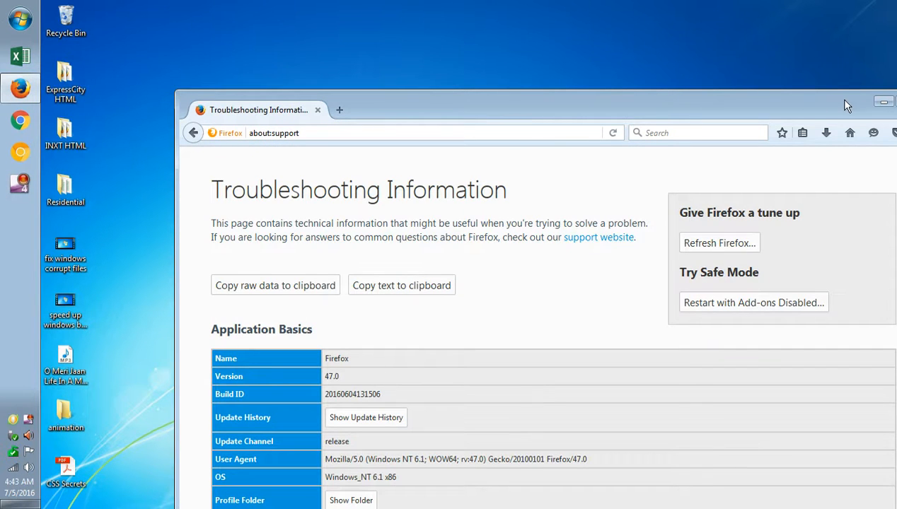
Maximize the Firefox window to show more of the Troubleshooting Information page
{"action": "left_click", "coordinate": [884, 101]}
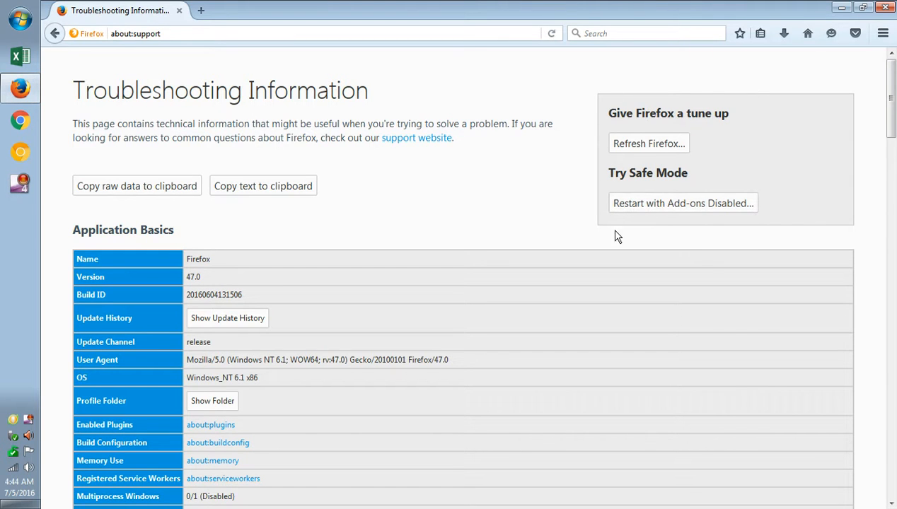
{"action": "mouse_move", "coordinate": [606, 174]}
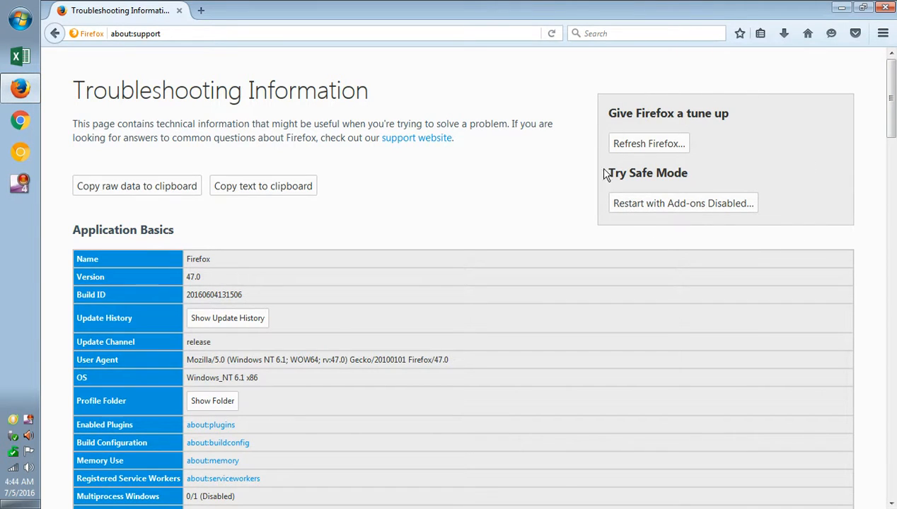
{"action": "mouse_move", "coordinate": [632, 99]}
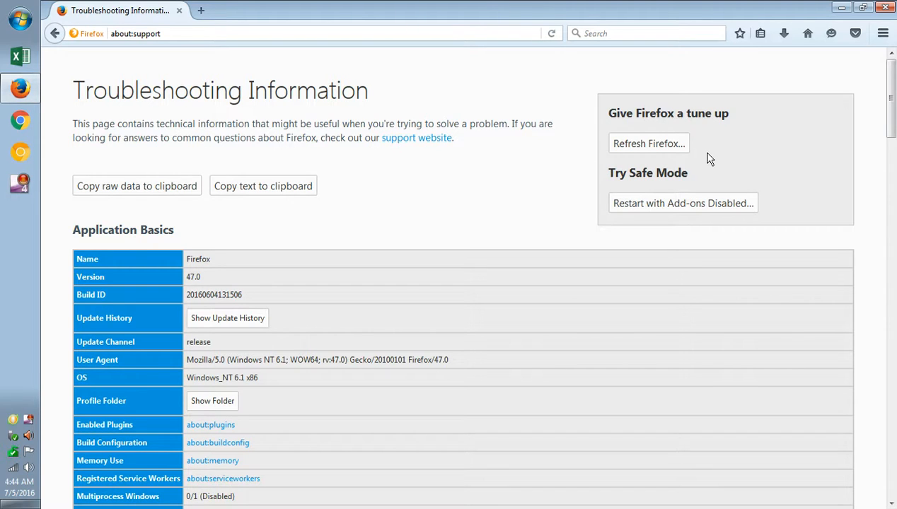
{"action": "mouse_move", "coordinate": [259, 100]}
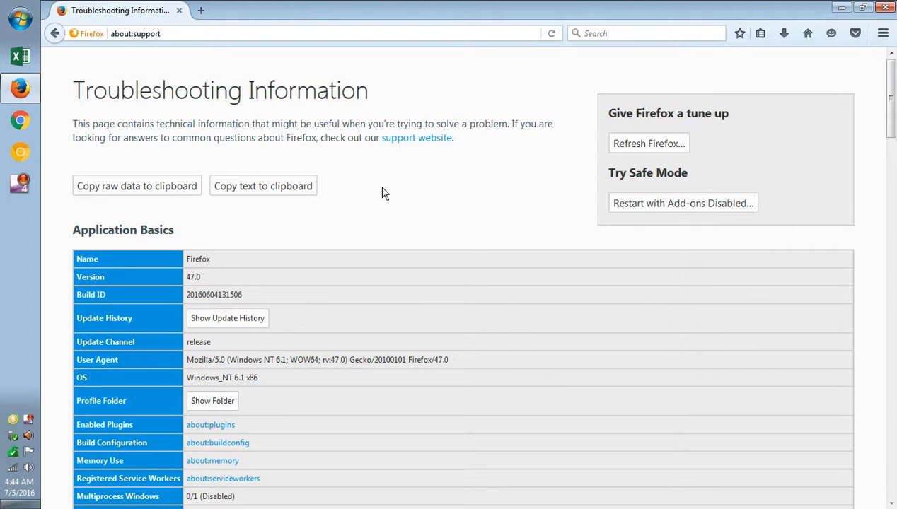
{"action": "mouse_move", "coordinate": [679, 12]}
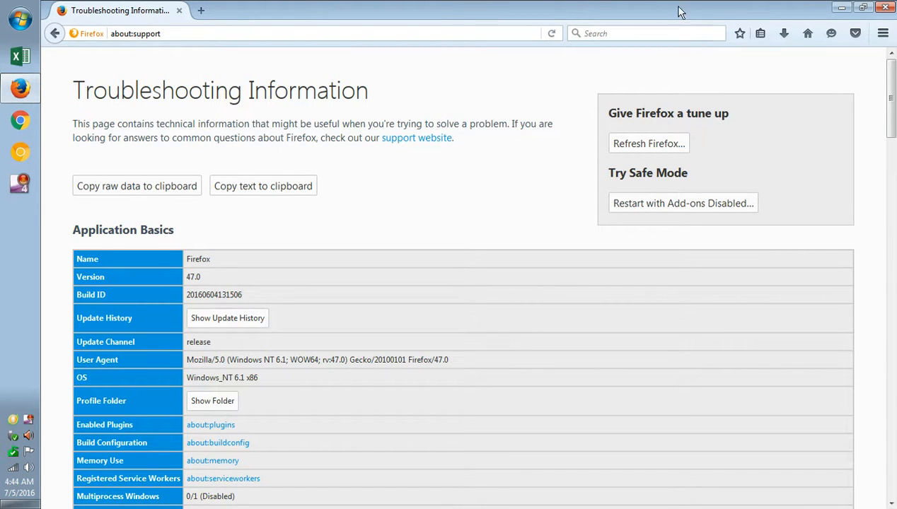
{"action": "mouse_move", "coordinate": [559, 154]}
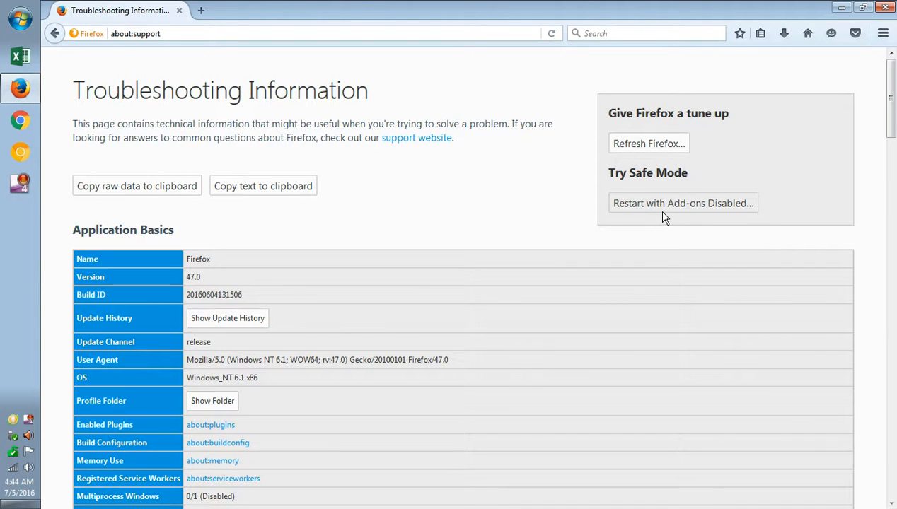
{"action": "mouse_move", "coordinate": [662, 206]}
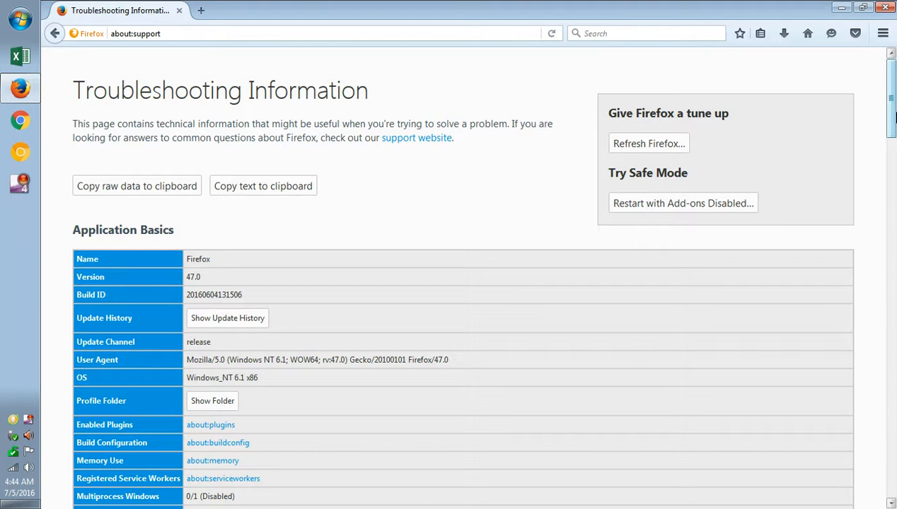
{"action": "scroll", "scroll_direction": "down", "scroll_amount": 3}
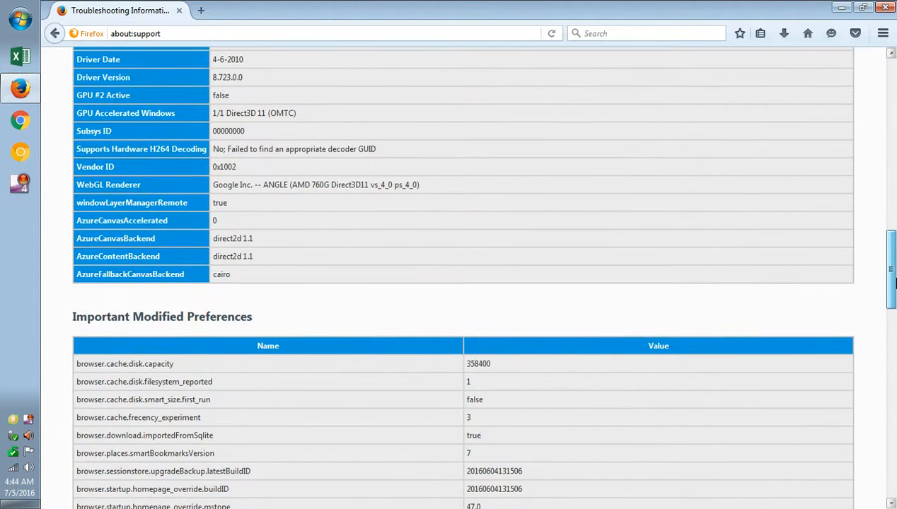
{"action": "scroll", "scroll_direction": "down", "scroll_amount": 3}
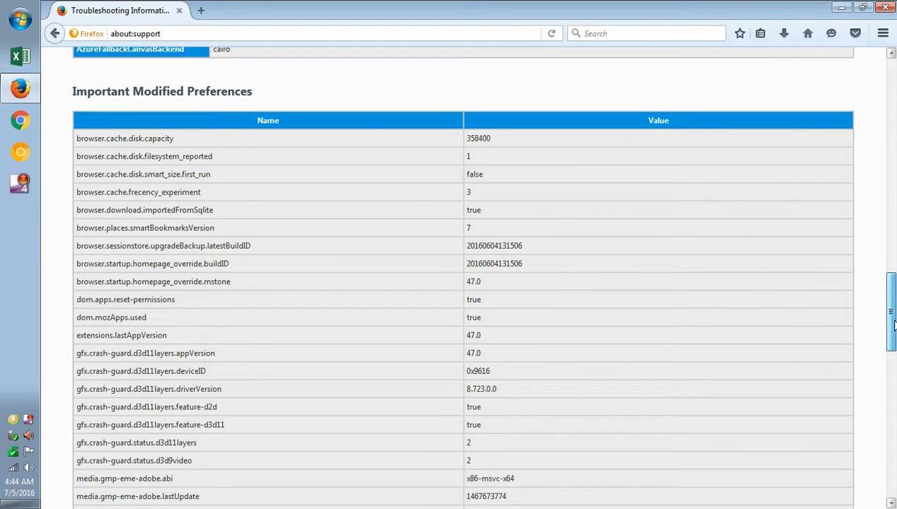
{"action": "scroll", "scroll_direction": "down", "scroll_amount": 3}
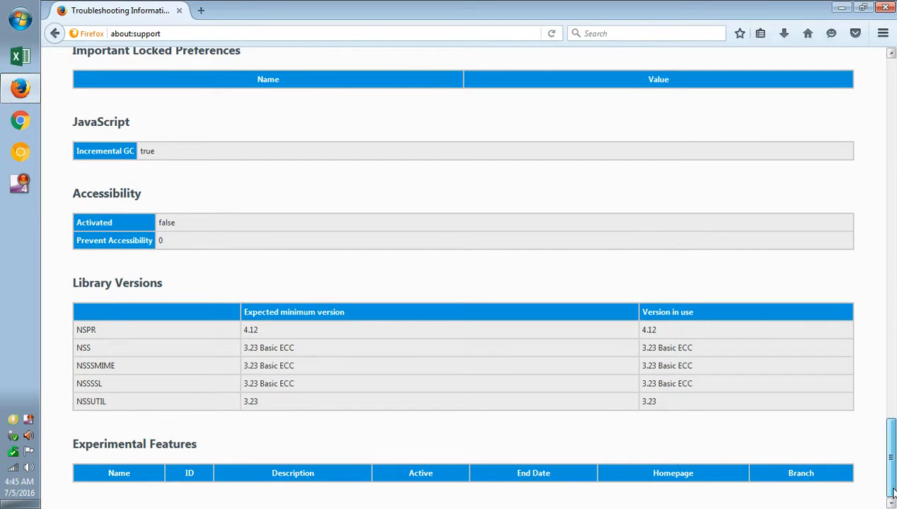
{"action": "scroll", "scroll_direction": "up", "scroll_amount": 3}
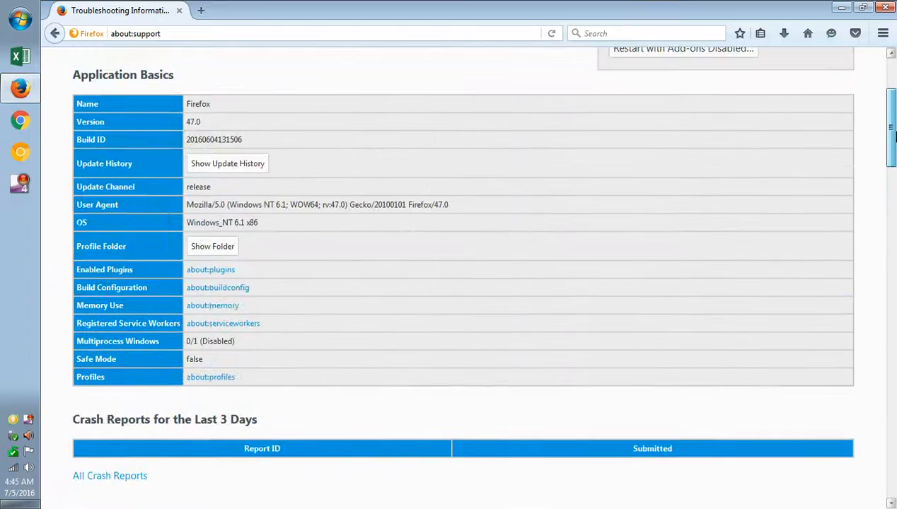
{"action": "scroll", "scroll_direction": "up", "scroll_amount": 3}
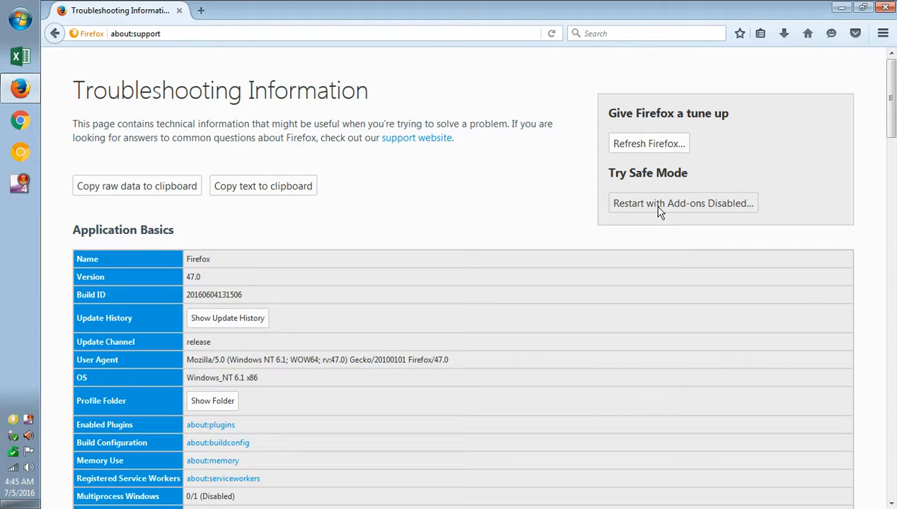
Restart with add-ons disabled, choose Start in Safe Mode, and close the extra tab
{"action": "left_click", "coordinate": [682, 203]}
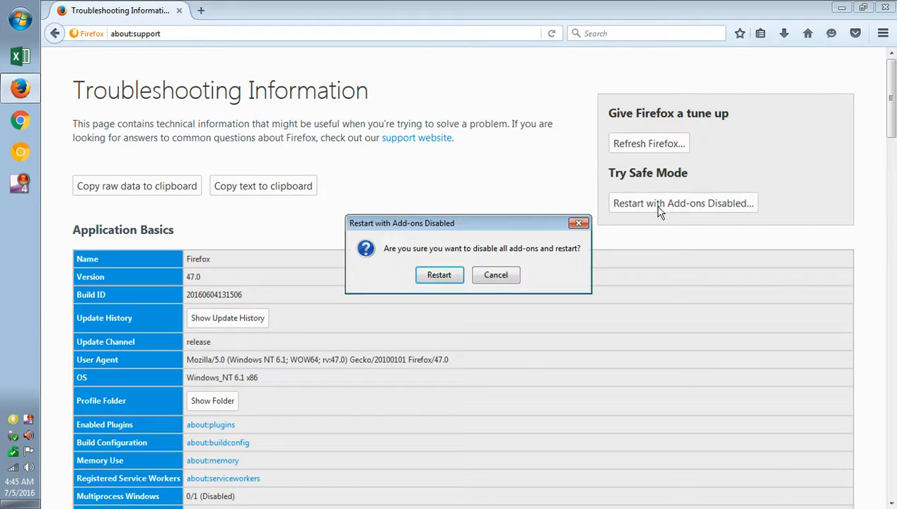
{"action": "left_click", "coordinate": [439, 275]}
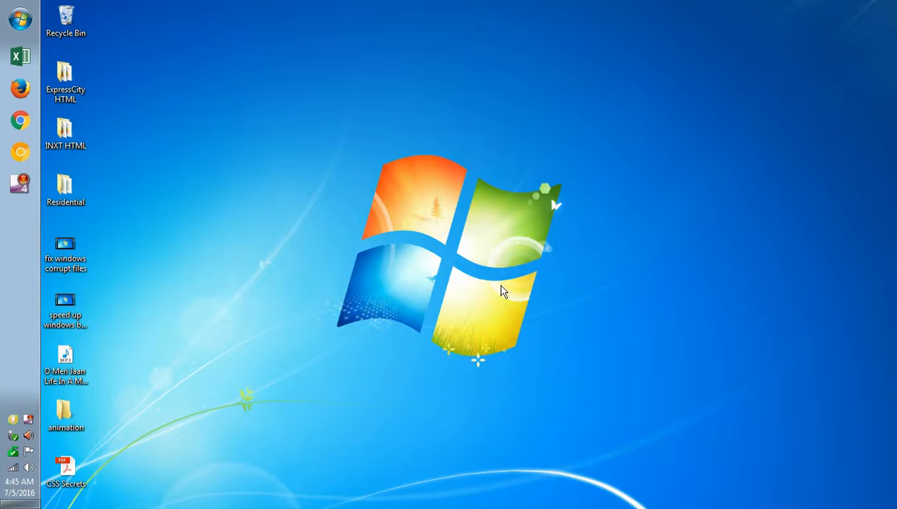
{"action": "left_click", "coordinate": [19, 87]}
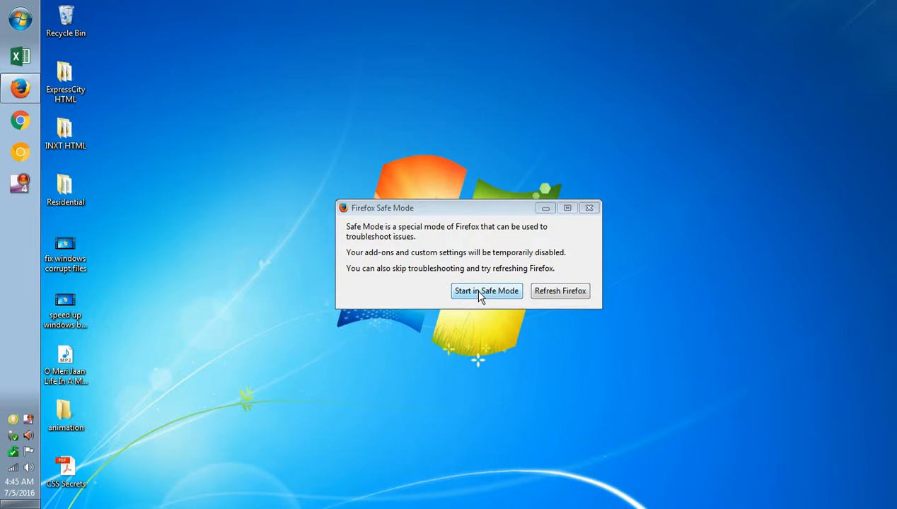
{"action": "left_click", "coordinate": [486, 291]}
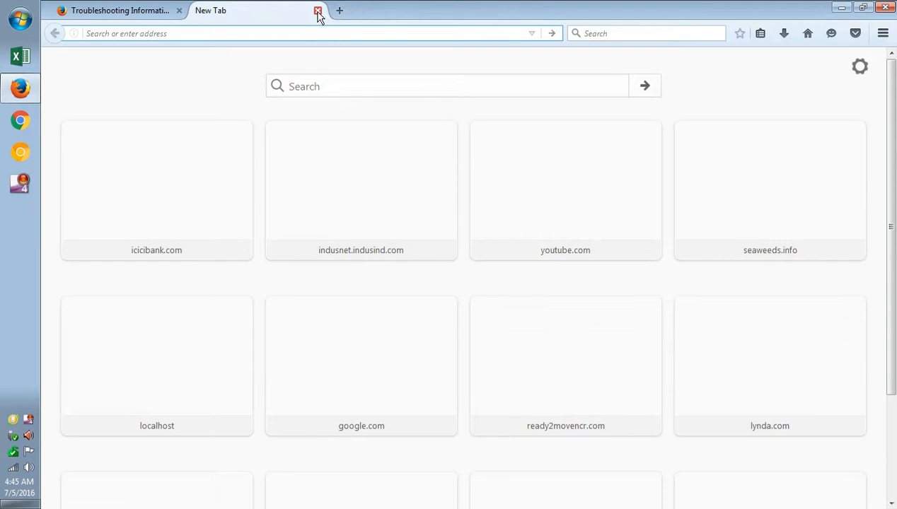
{"action": "left_click", "coordinate": [317, 10]}
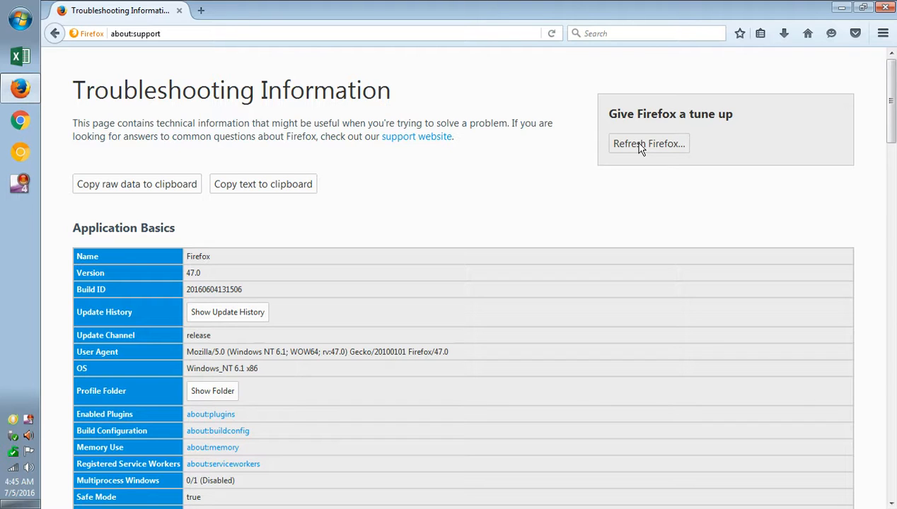
{"action": "mouse_move", "coordinate": [625, 128]}
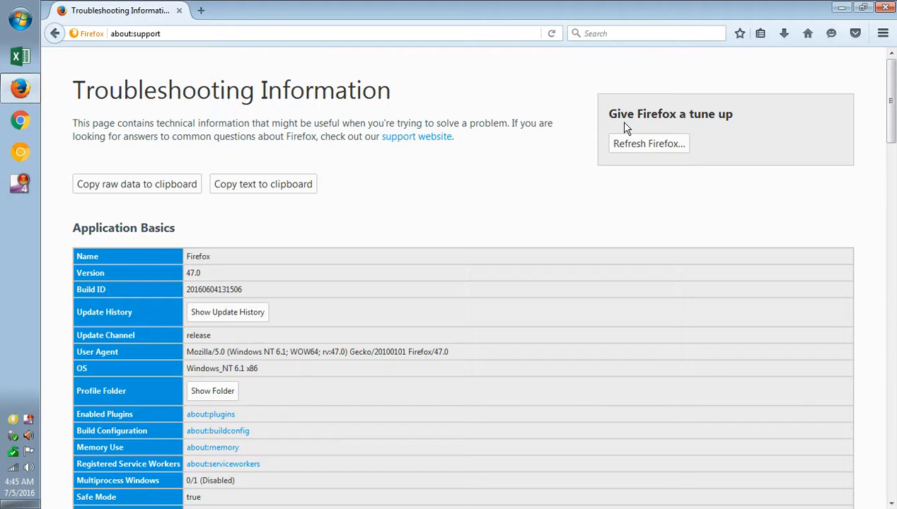
{"action": "mouse_move", "coordinate": [649, 144]}
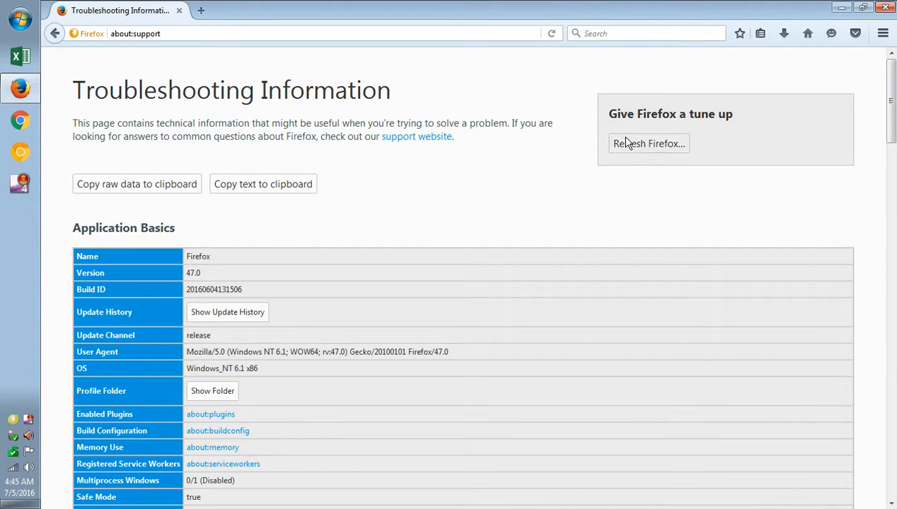
{"action": "mouse_move", "coordinate": [630, 149]}
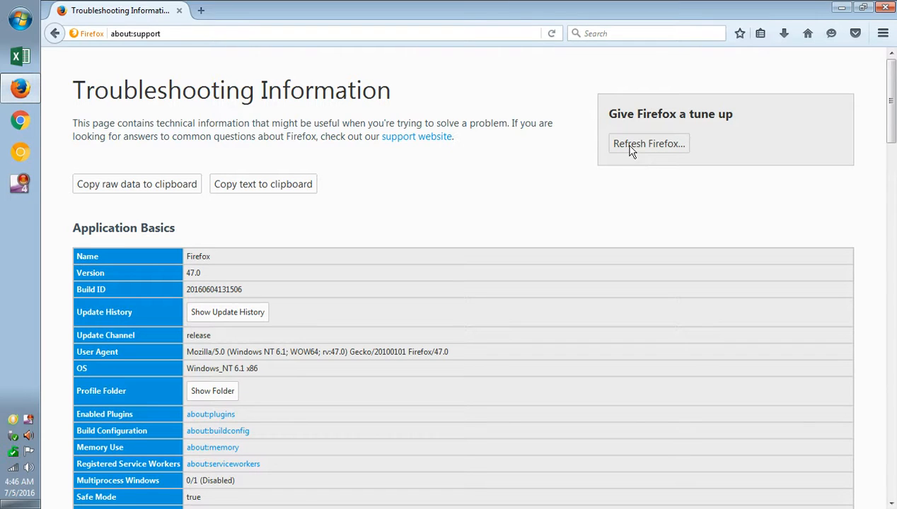
{"action": "mouse_move", "coordinate": [642, 147]}
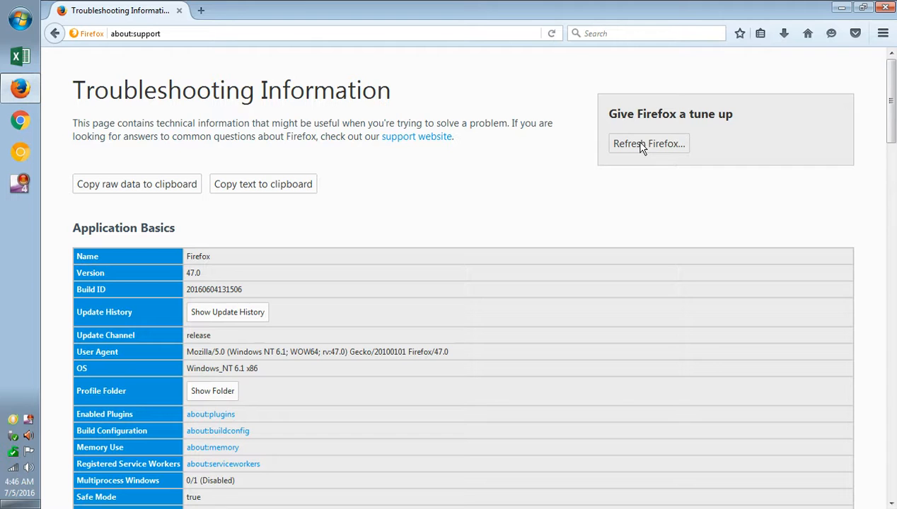
Refresh Firefox and finish the Import Wizard, saving old data to the desktop
{"action": "left_click", "coordinate": [649, 143]}
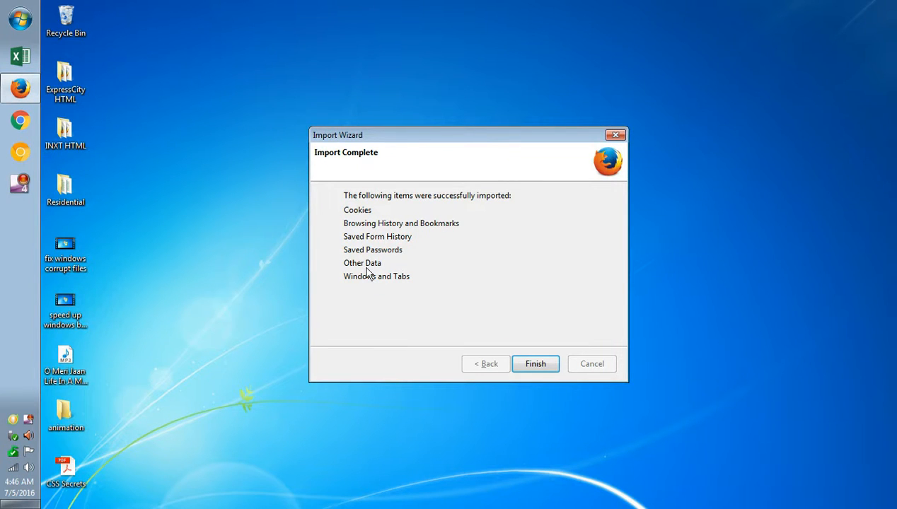
{"action": "mouse_move", "coordinate": [373, 244]}
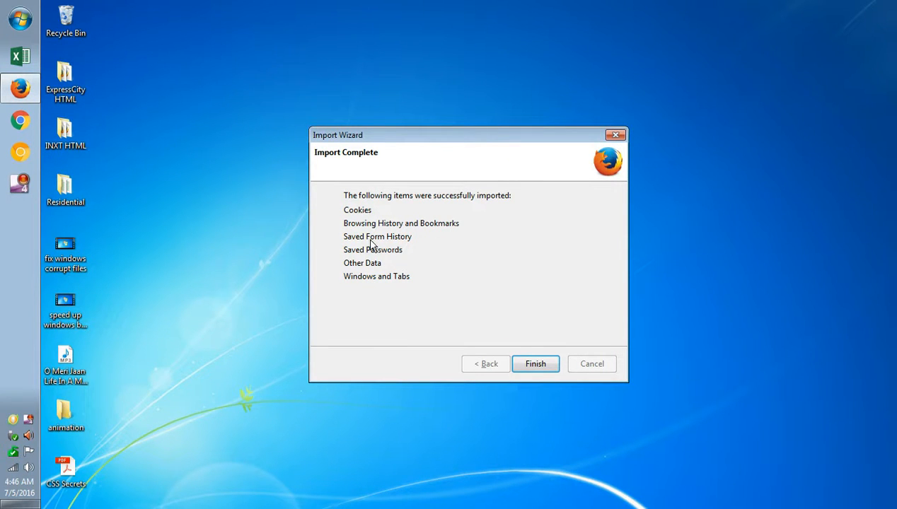
{"action": "left_click", "coordinate": [536, 364]}
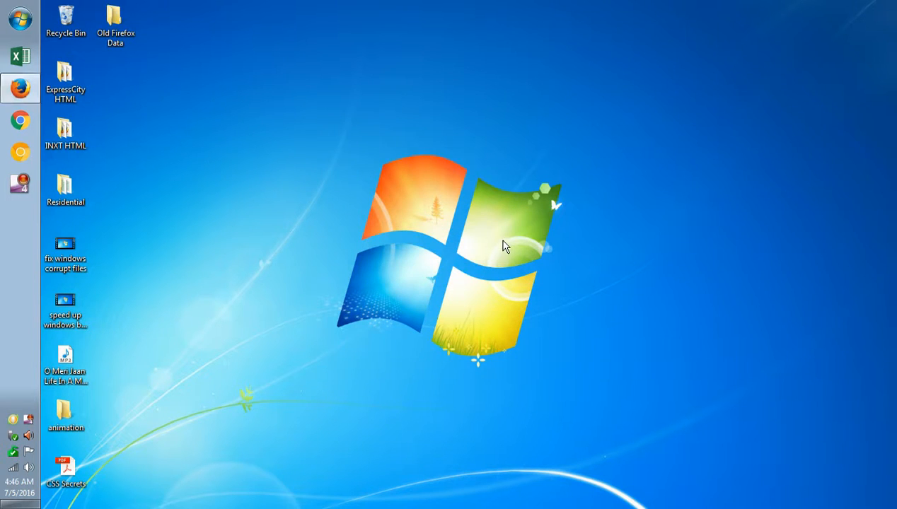
{"action": "left_click", "coordinate": [20, 88]}
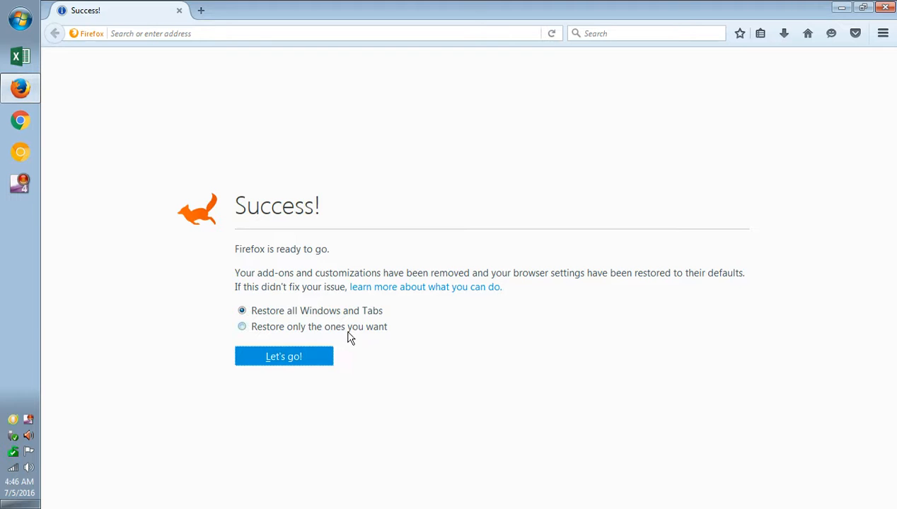
{"action": "mouse_move", "coordinate": [284, 357]}
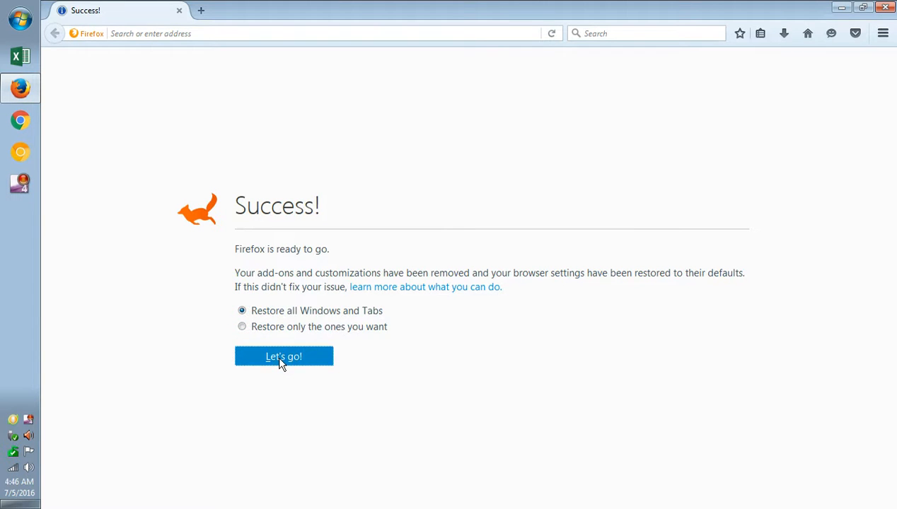
Restore all windows and tabs with 'Let's go!', then close Firefox
{"action": "left_click", "coordinate": [284, 356]}
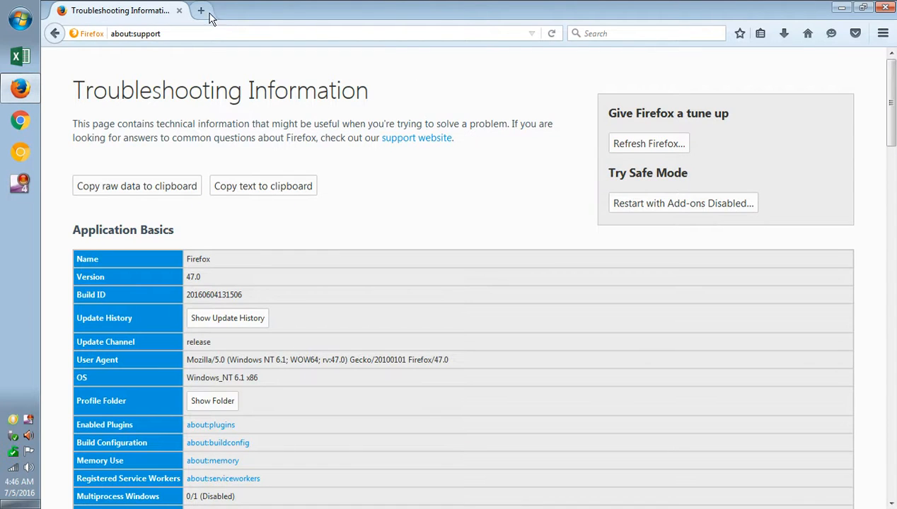
{"action": "left_click", "coordinate": [201, 9]}
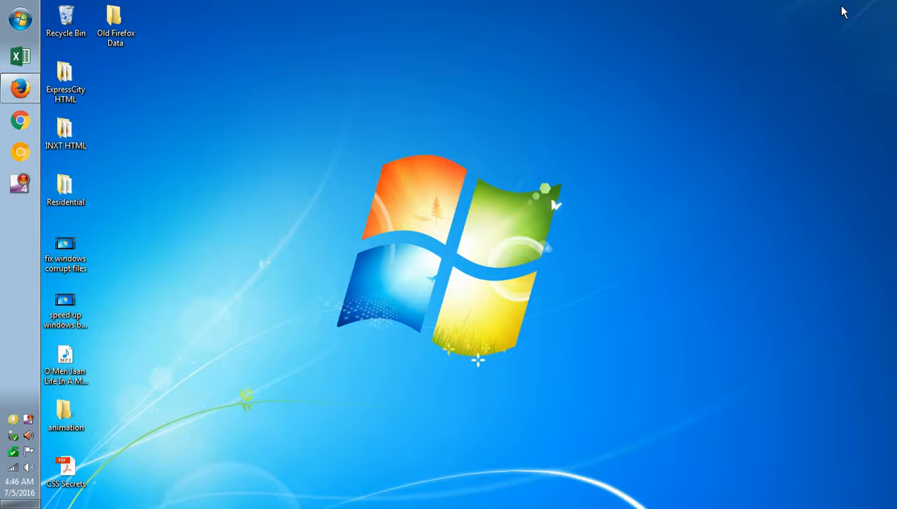
{"action": "left_click", "coordinate": [115, 21]}
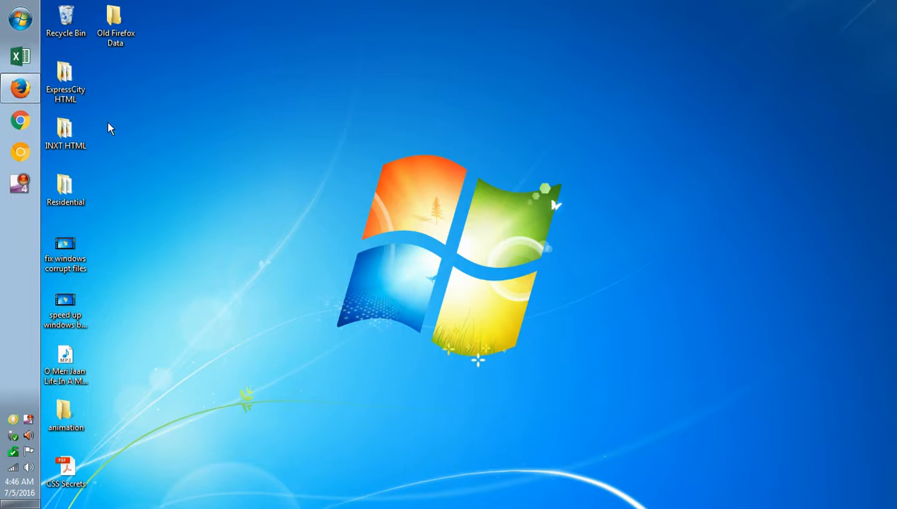
{"action": "mouse_move", "coordinate": [164, 222]}
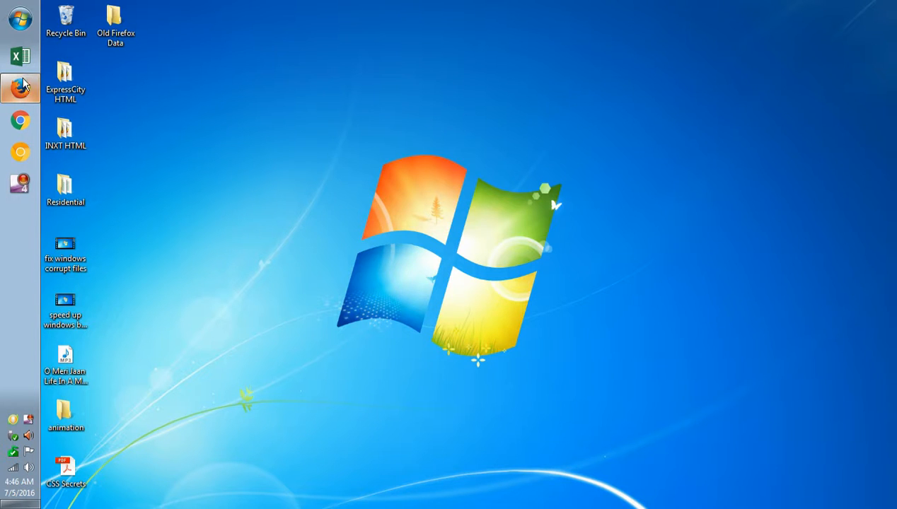
Relaunch Firefox from the taskbar, close the new window, and focus the Start Page search
{"action": "left_click", "coordinate": [19, 88]}
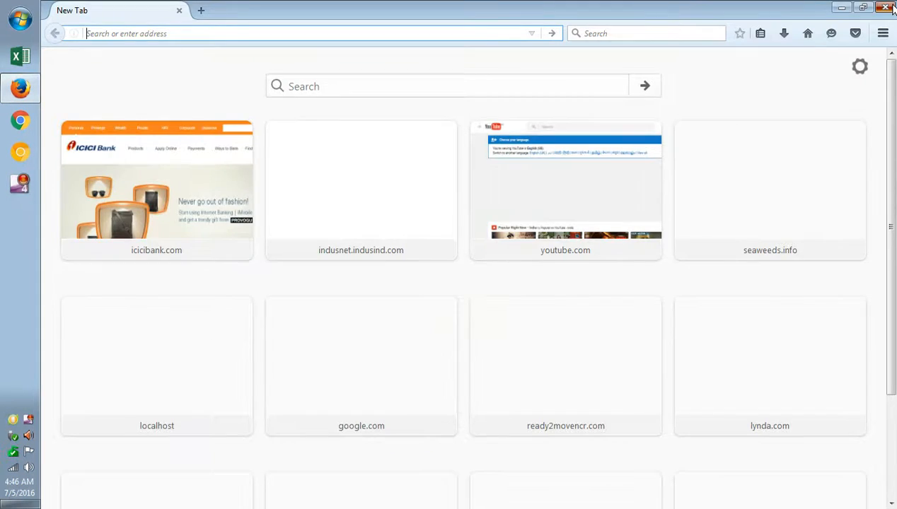
{"action": "left_click", "coordinate": [889, 7]}
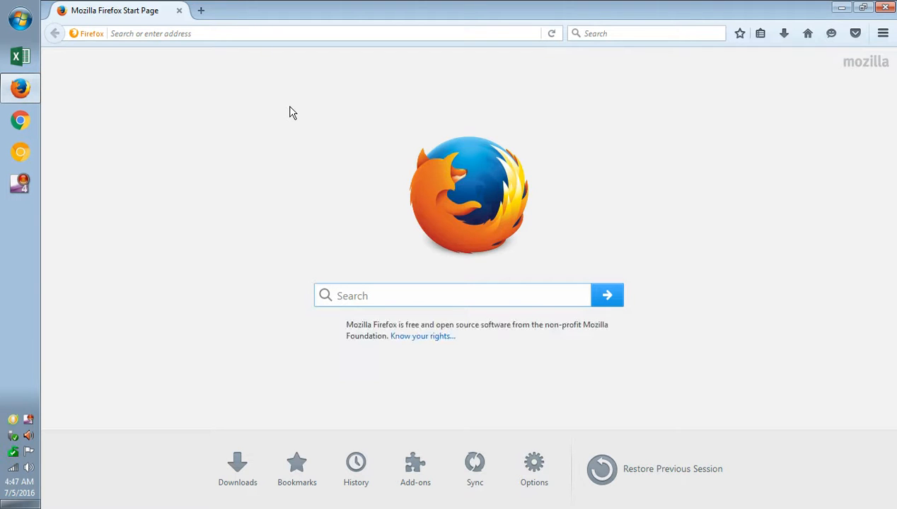
{"action": "left_click", "coordinate": [453, 296]}
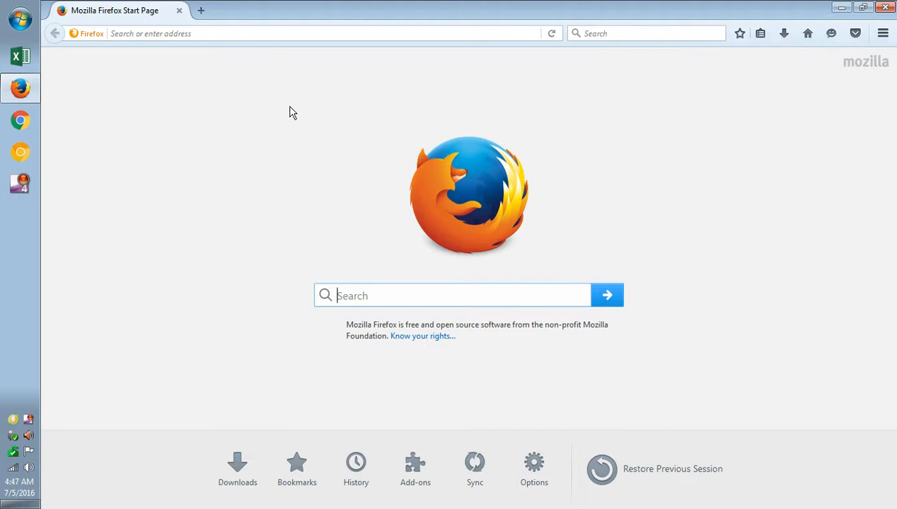